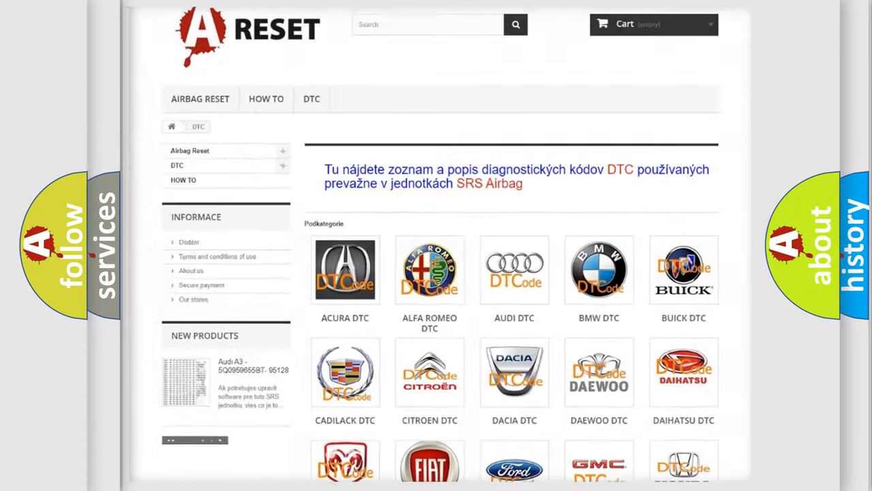
{"action": "scroll", "scroll_direction": "down", "scroll_amount": 3}
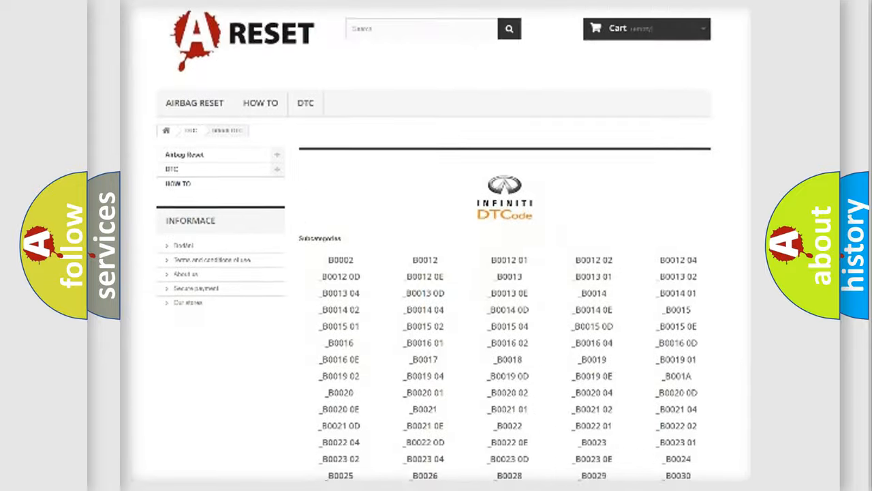
{"action": "scroll", "scroll_direction": "down", "scroll_amount": 3}
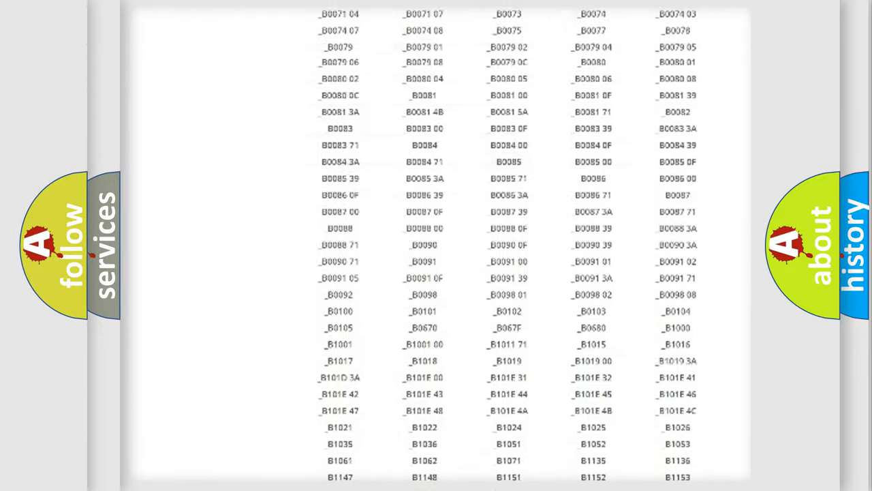
{"action": "scroll", "scroll_direction": "up", "scroll_amount": 3}
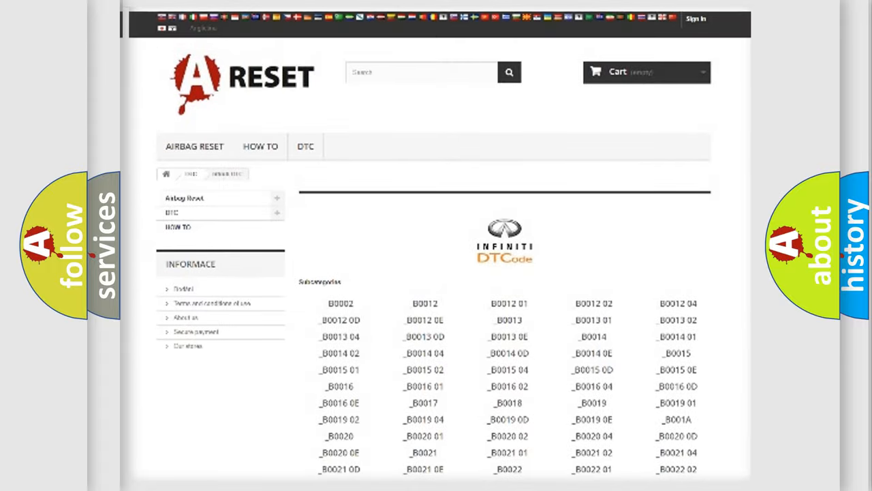